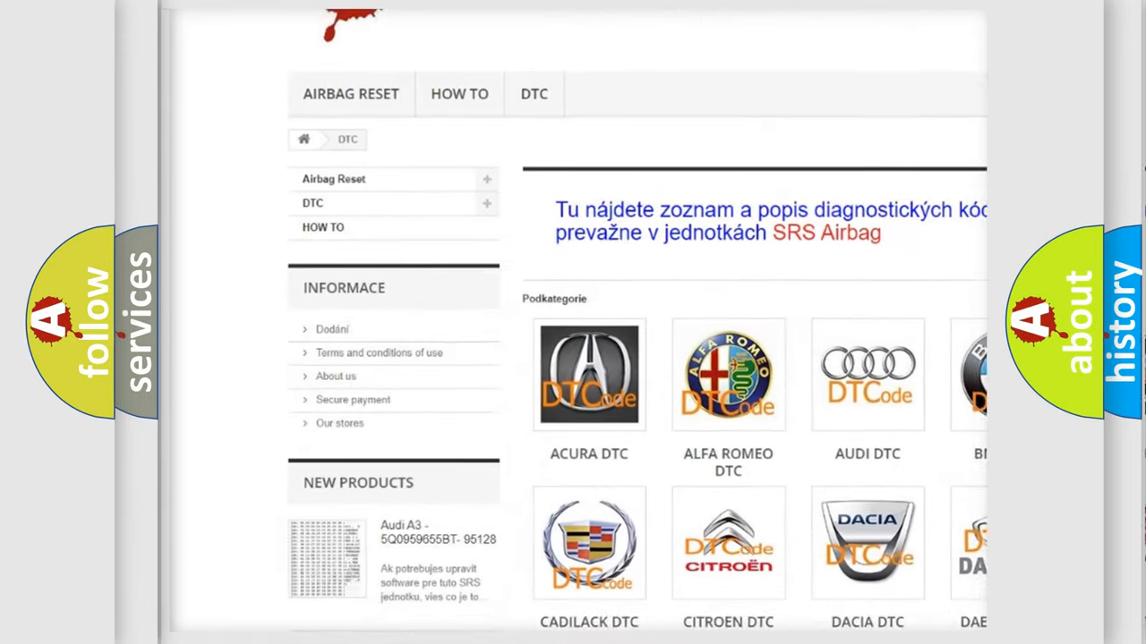
scroll("down", 3)
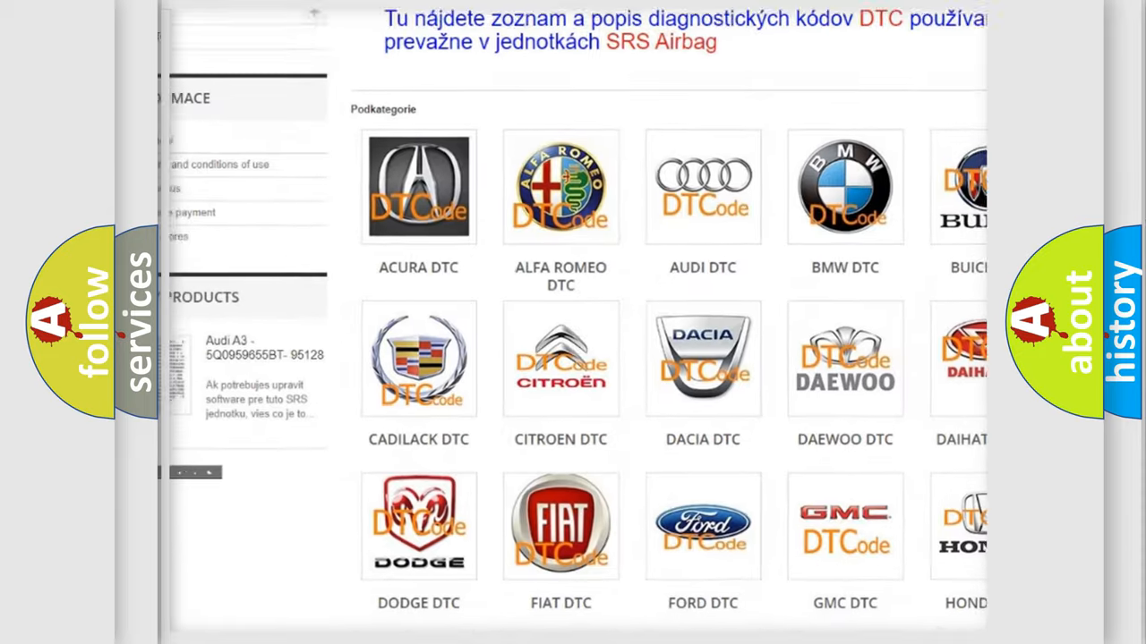
scroll("down", 3)
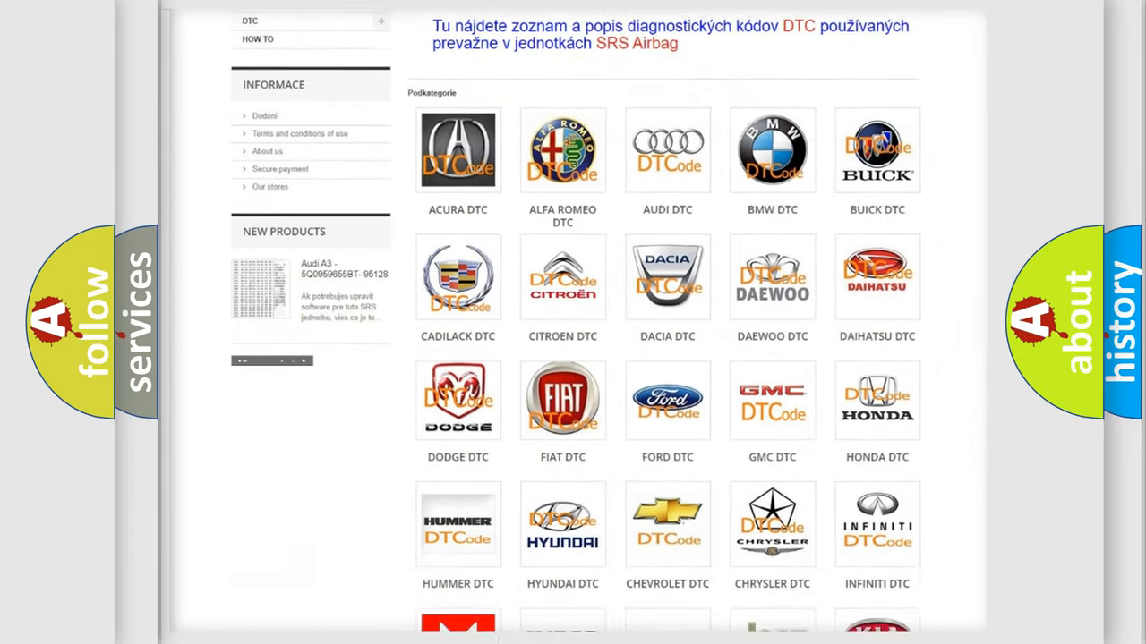
scroll("down", 3)
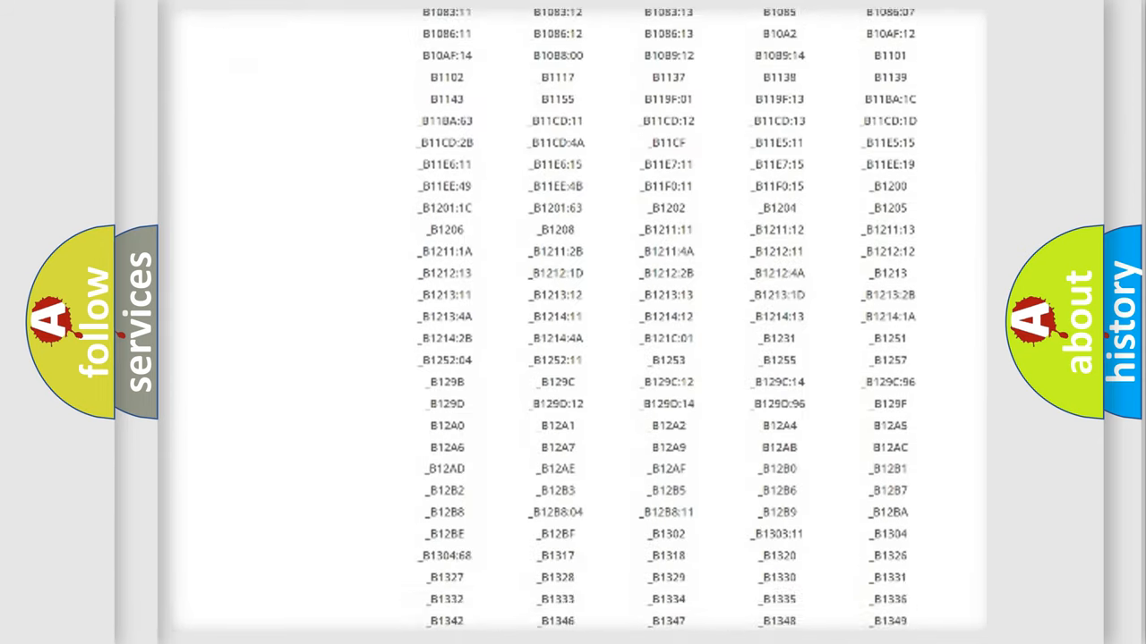
scroll("down", 3)
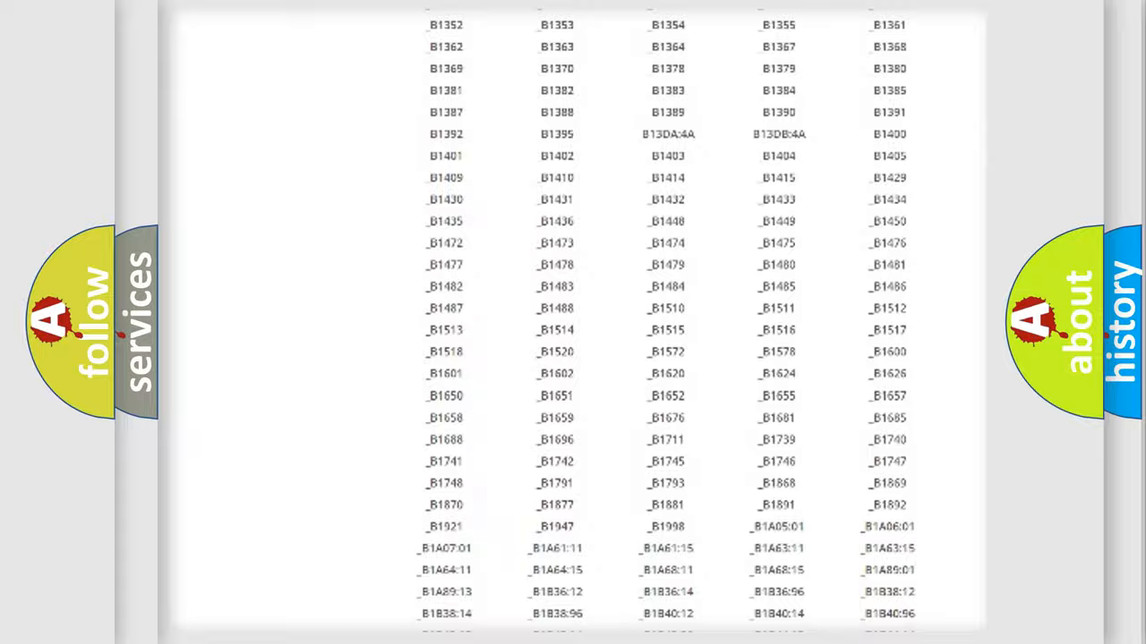